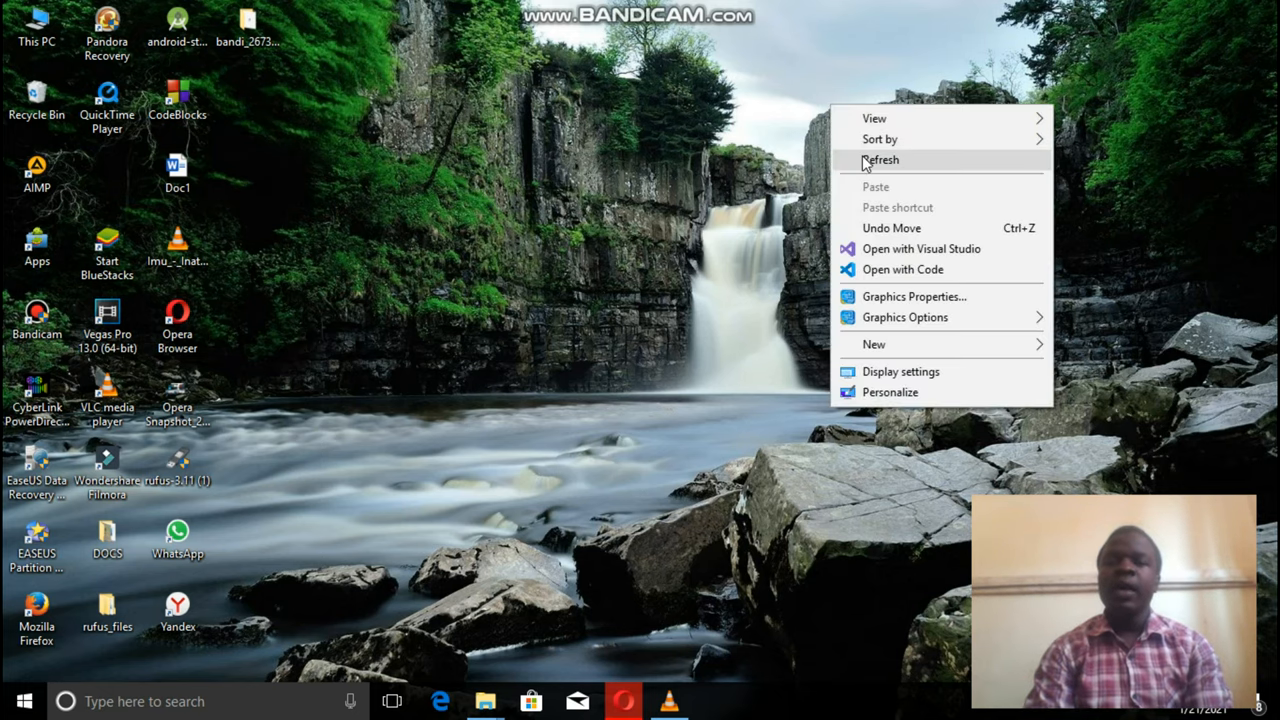
- Bring up the context menu of the This PC shortcut on the desktop
click(880, 160)
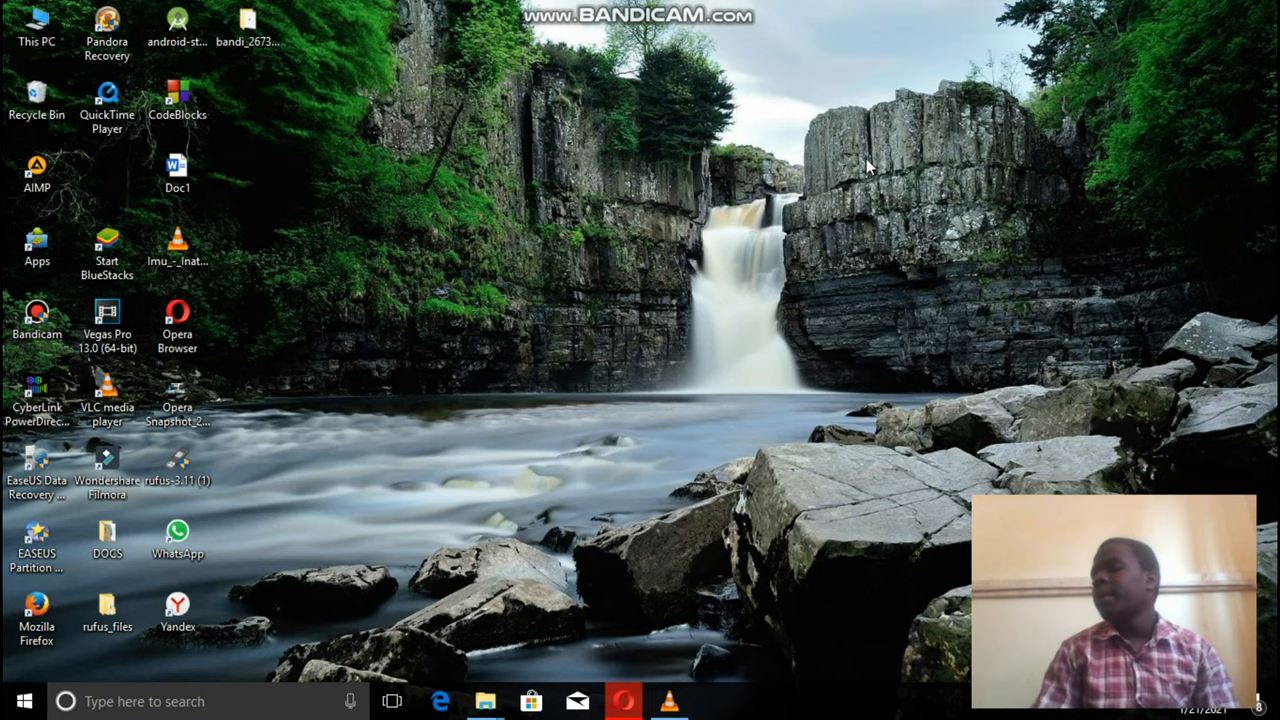
mouse_move(830, 116)
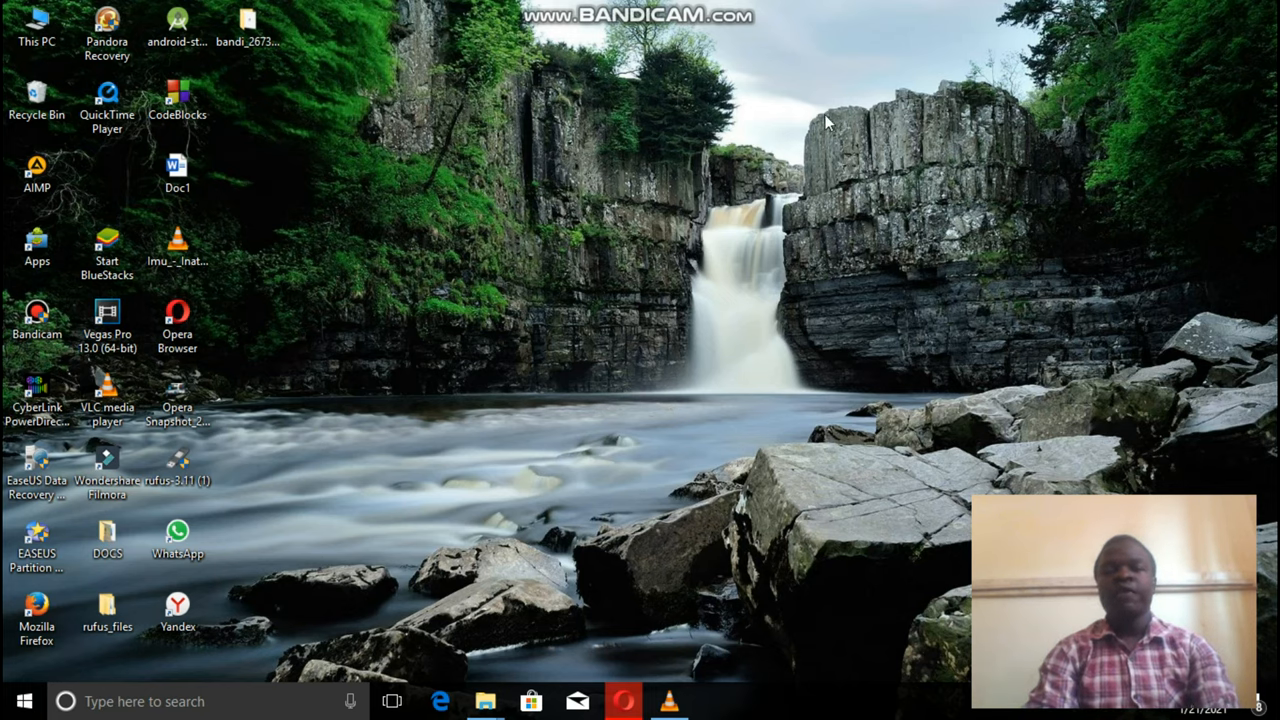
mouse_move(374, 8)
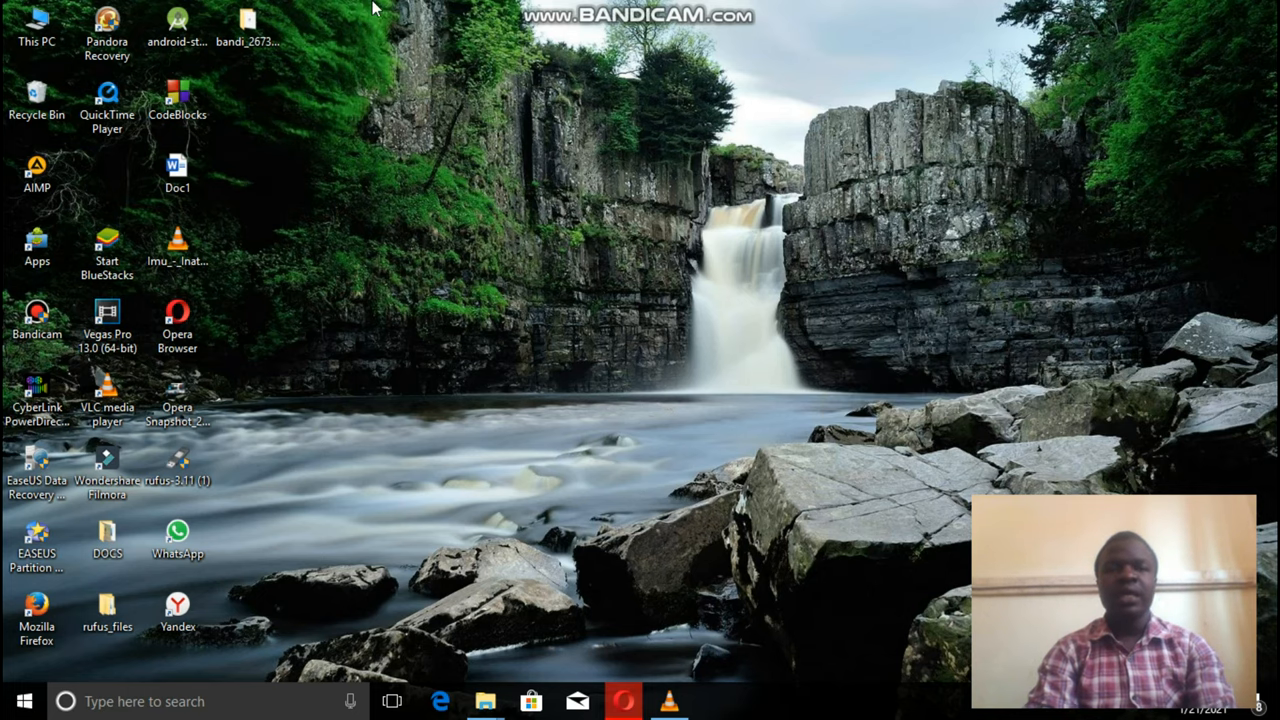
right_click(30, 24)
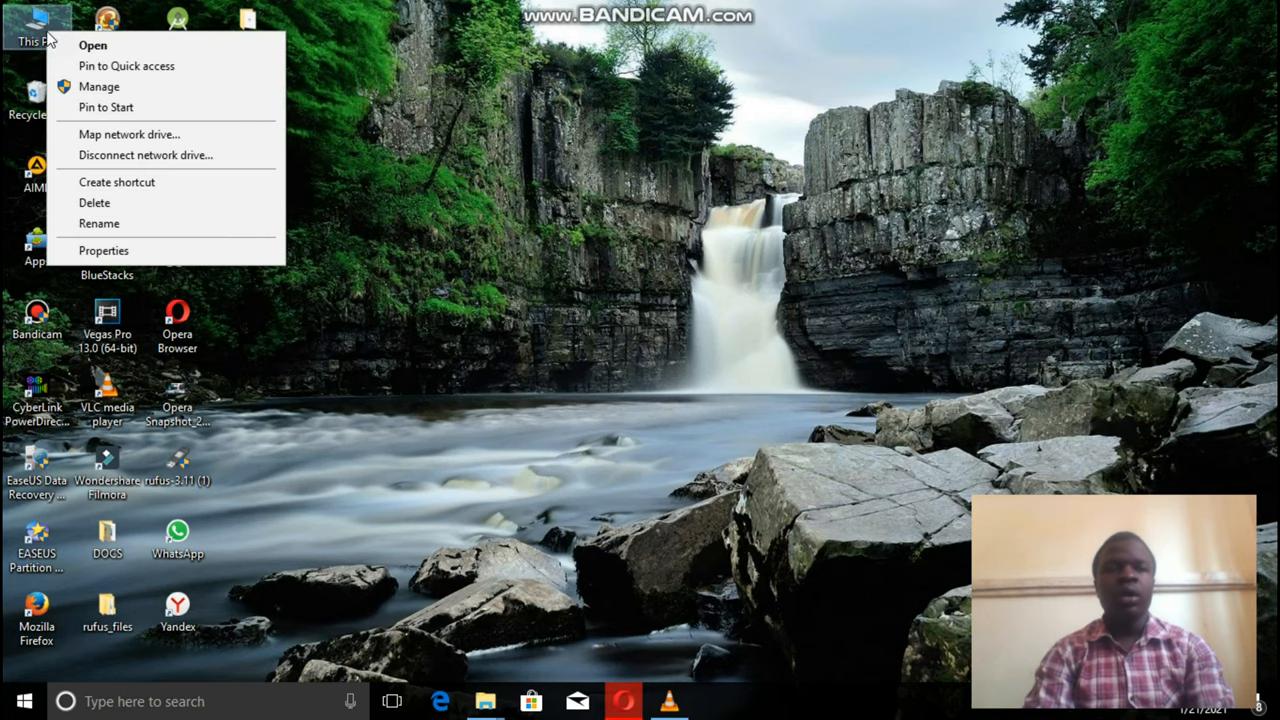
mouse_move(108, 108)
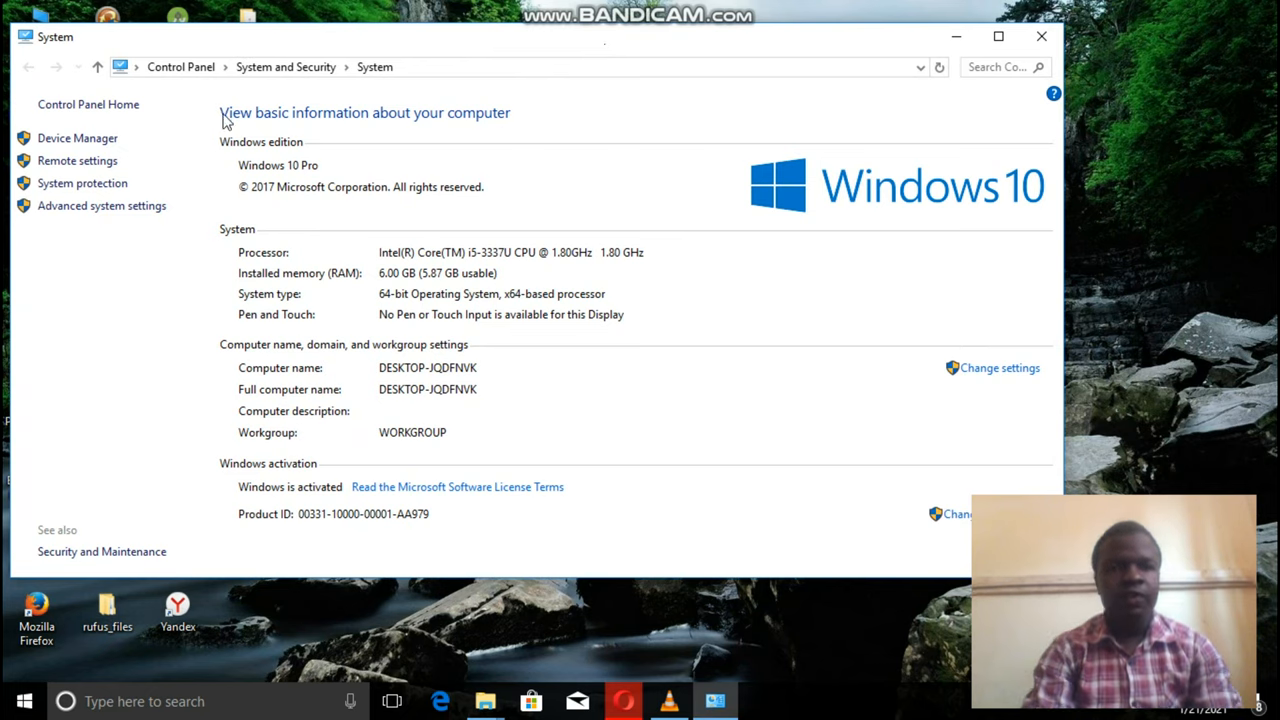
mouse_move(316, 176)
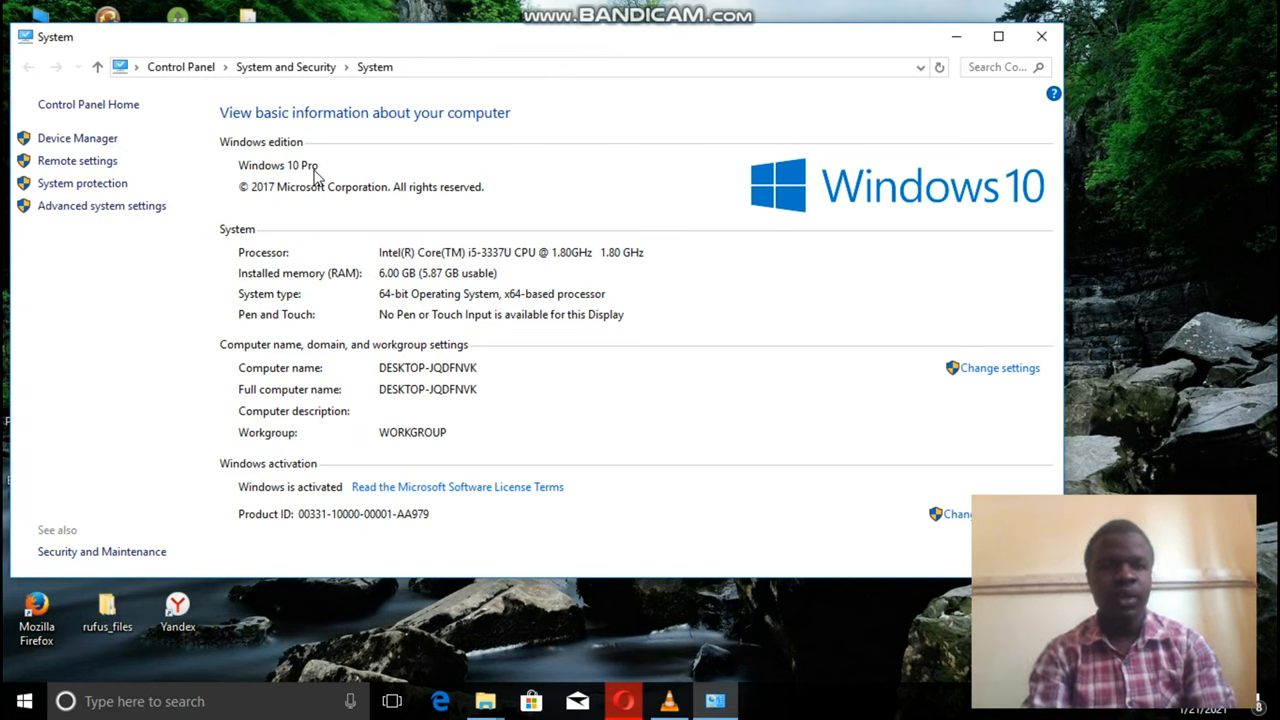
mouse_move(392, 266)
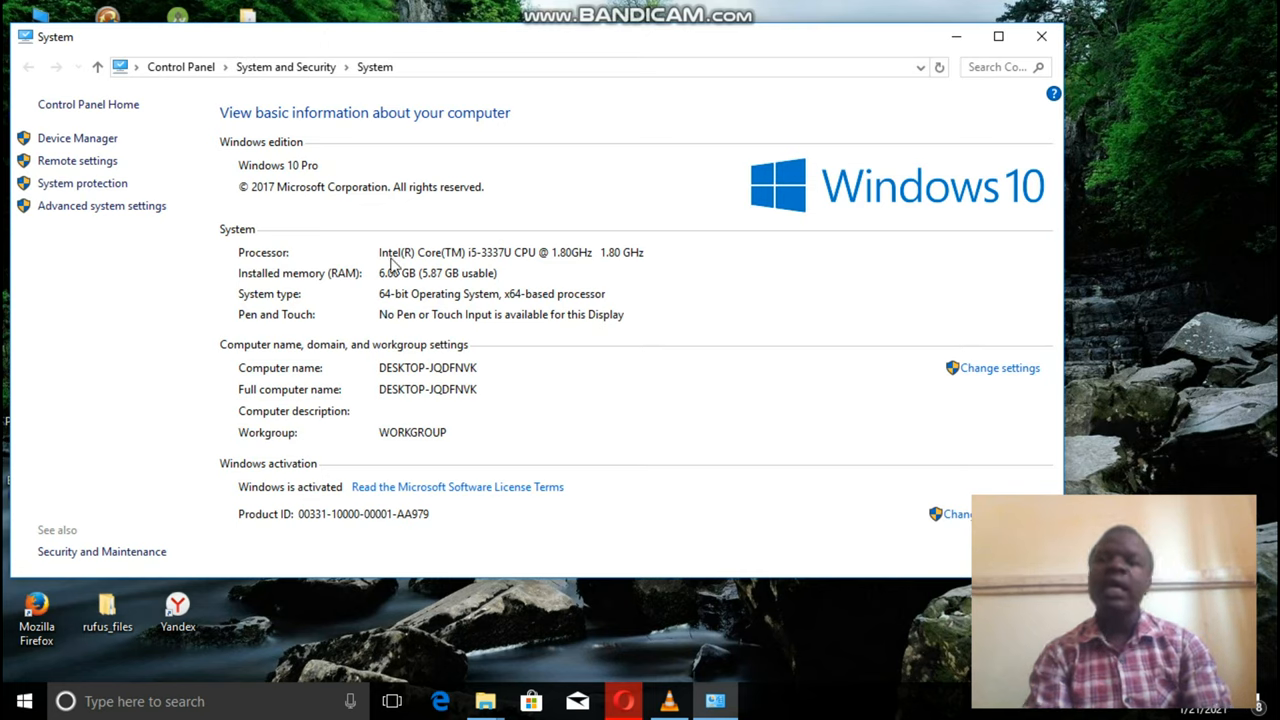
mouse_move(484, 272)
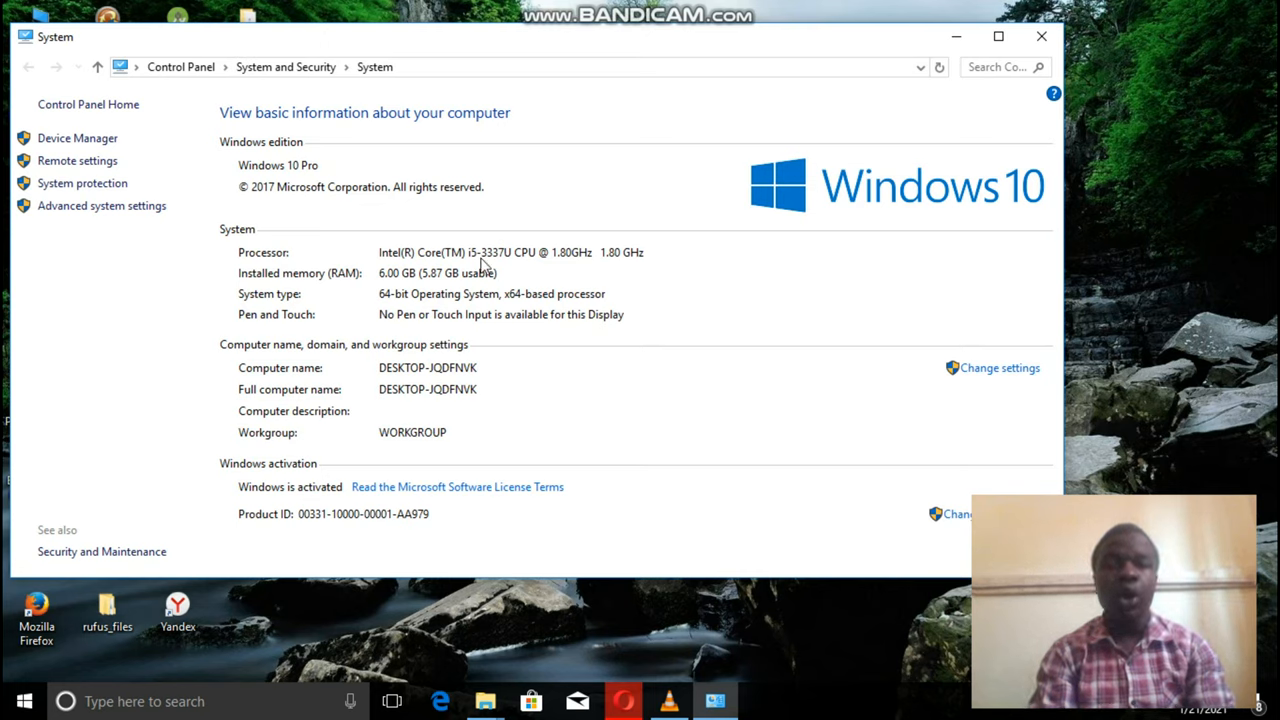
mouse_move(624, 270)
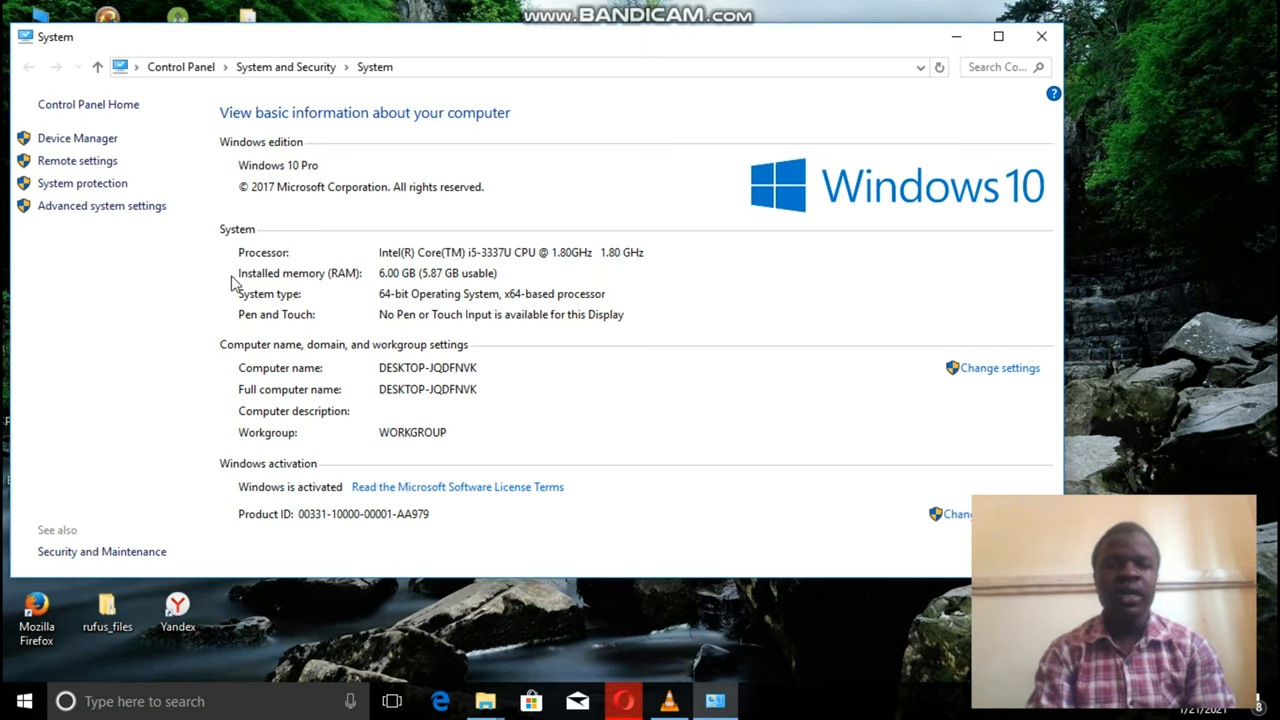
mouse_move(498, 296)
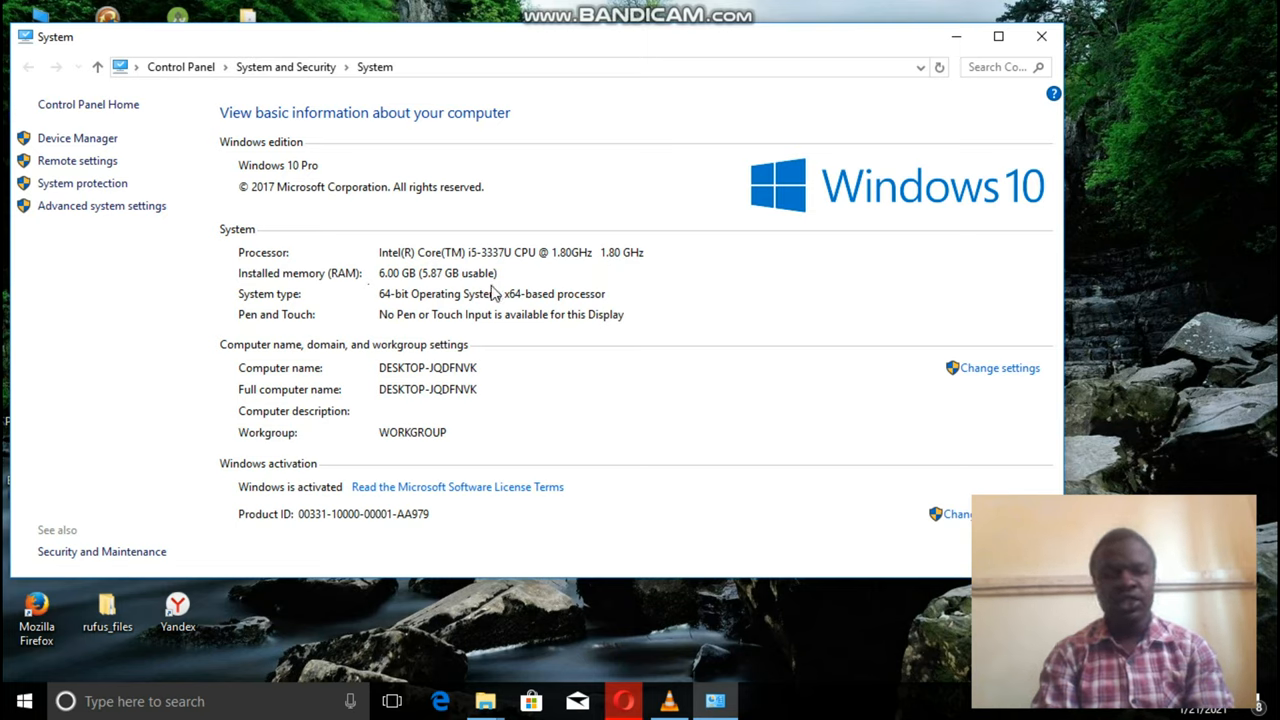
mouse_move(476, 312)
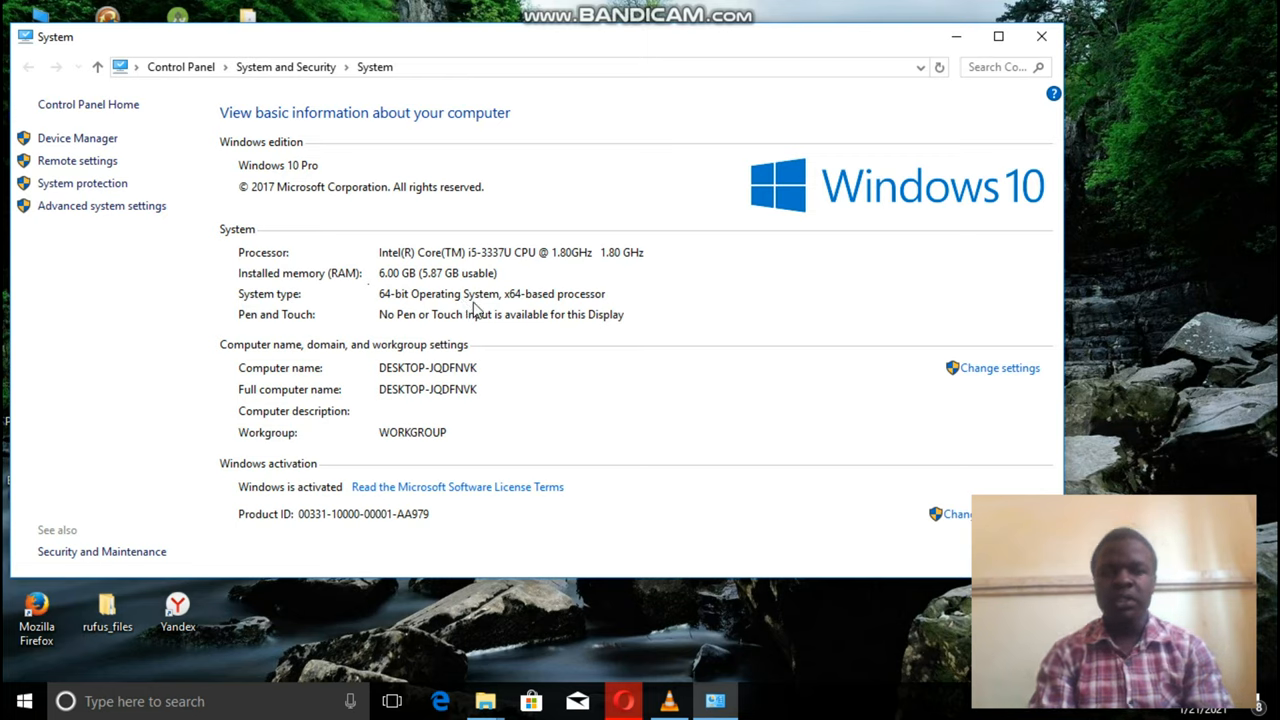
mouse_move(344, 342)
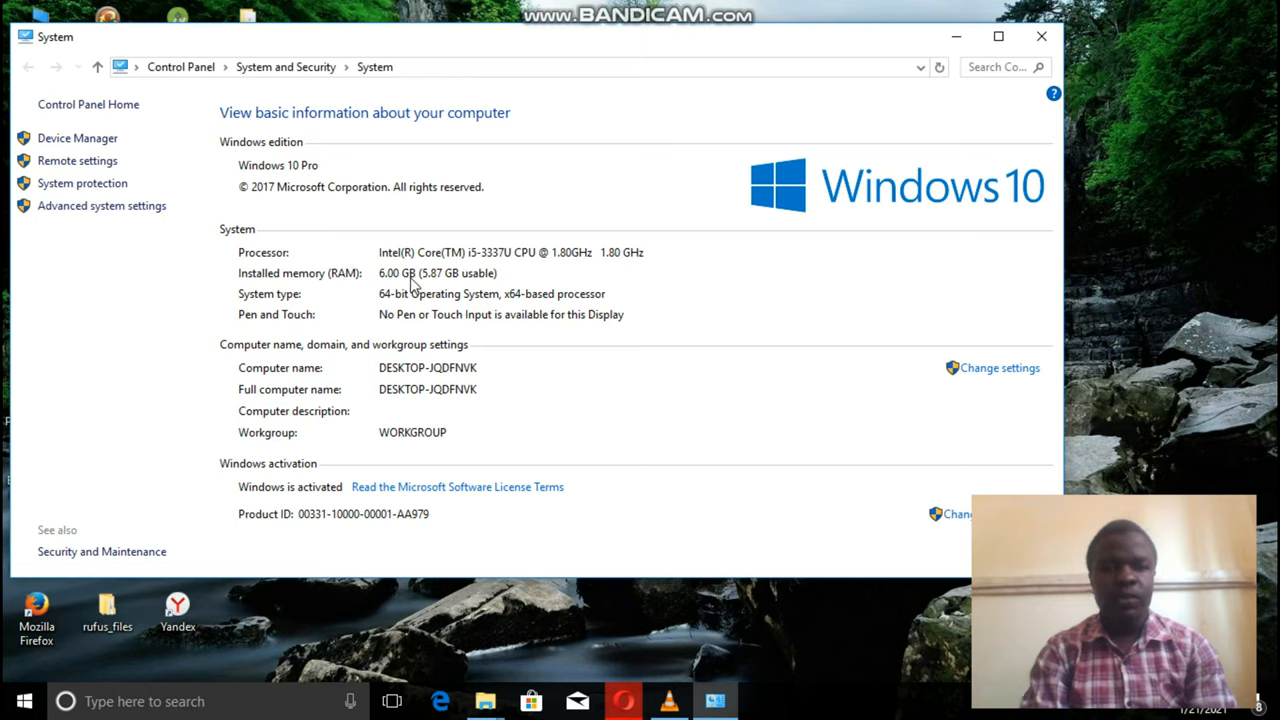
mouse_move(308, 420)
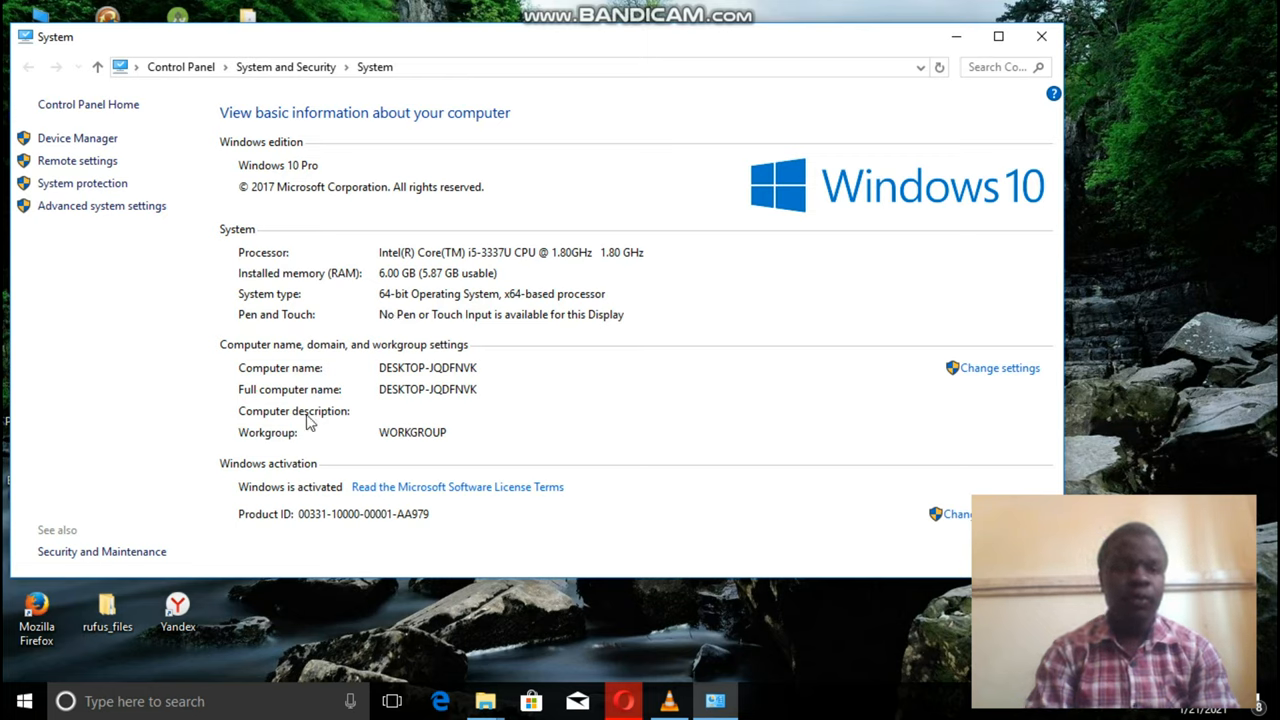
mouse_move(288, 460)
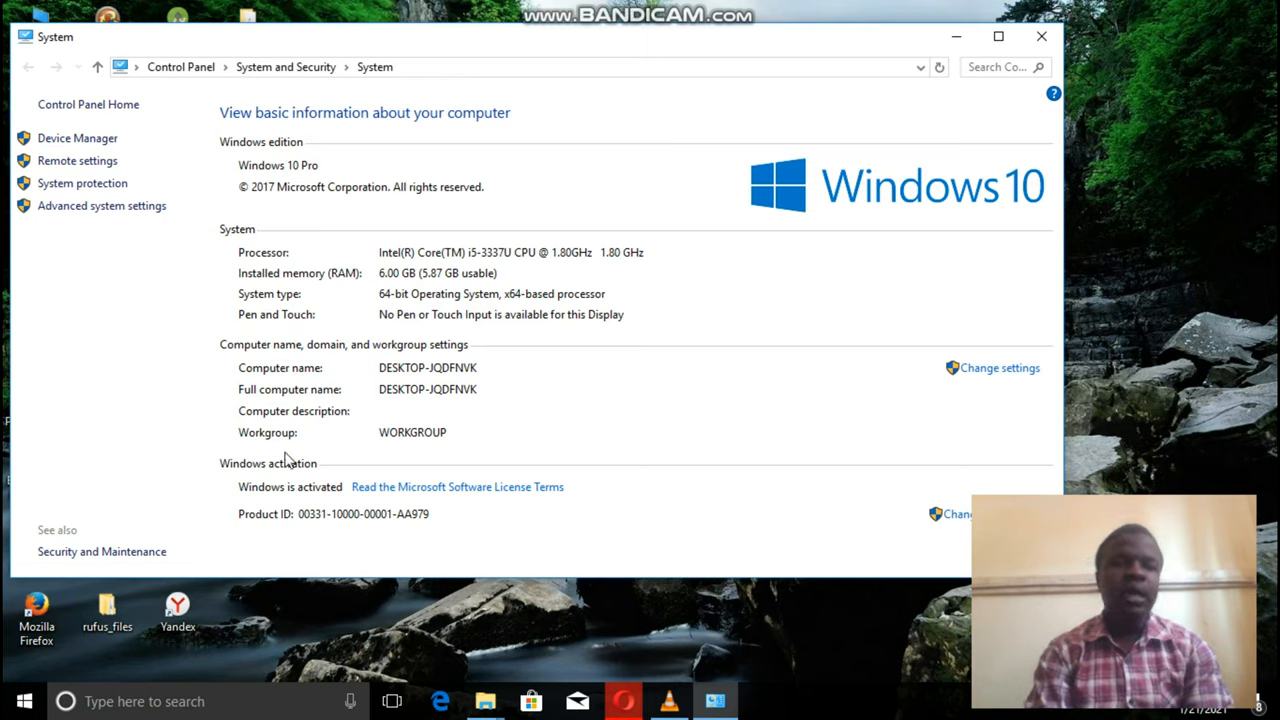
mouse_move(956, 38)
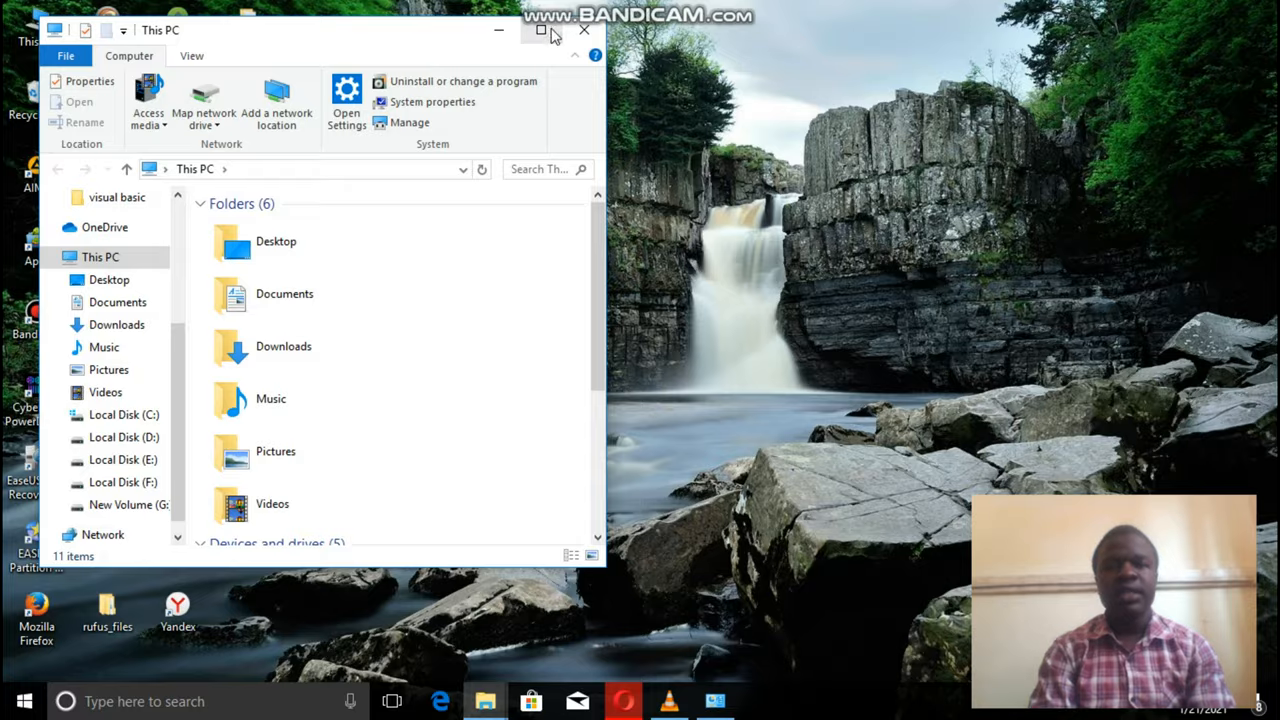
- Maximize File Explorer, select This PC in the navigation pane and show its context menu
click(540, 32)
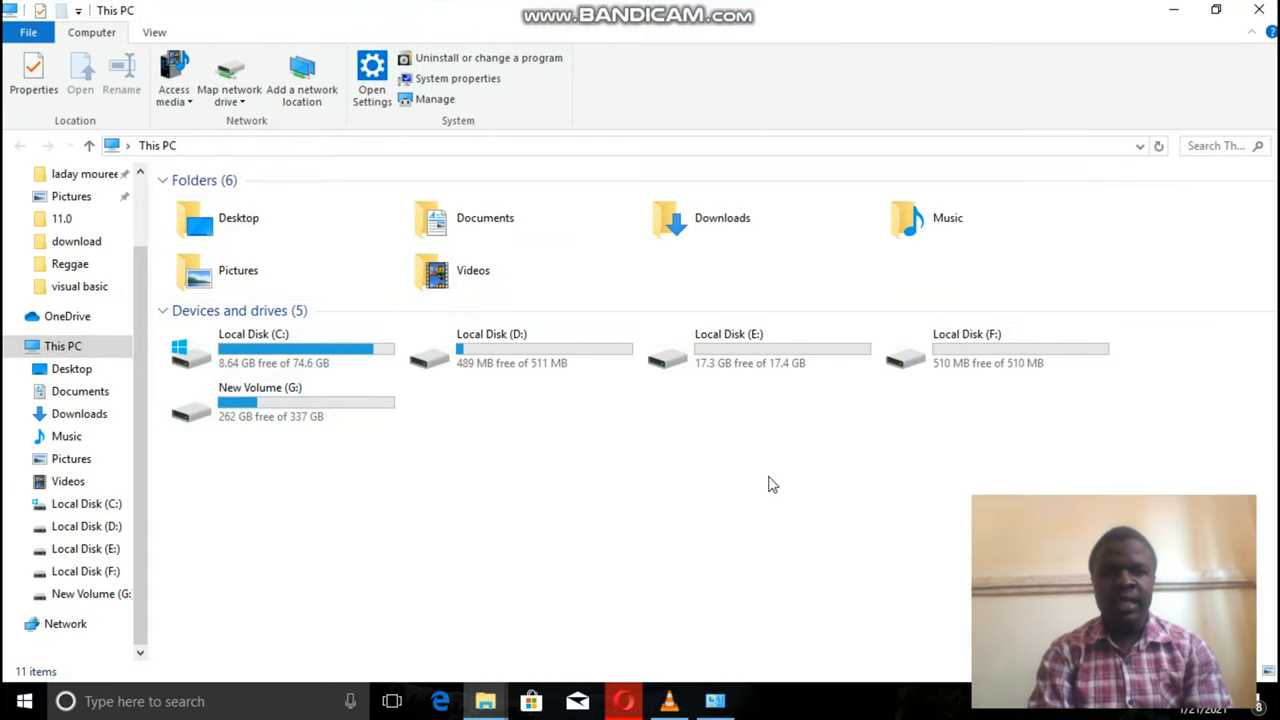
mouse_move(386, 382)
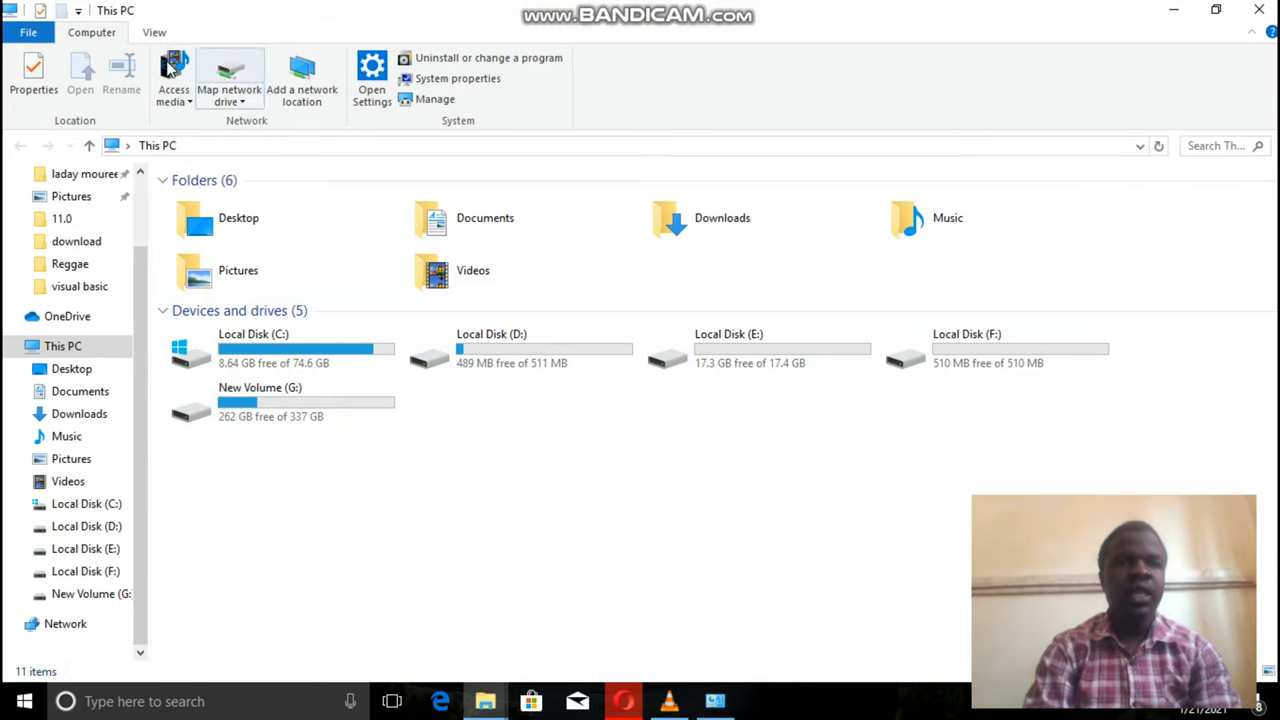
click(62, 344)
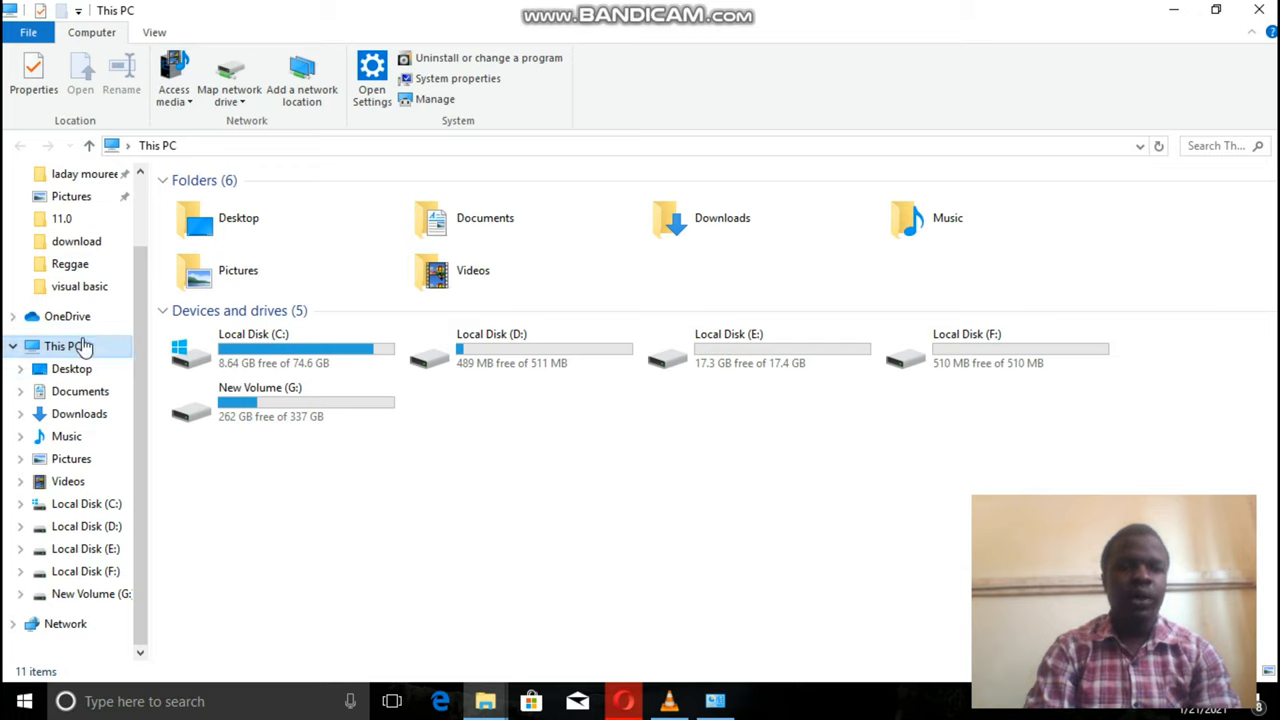
right_click(64, 344)
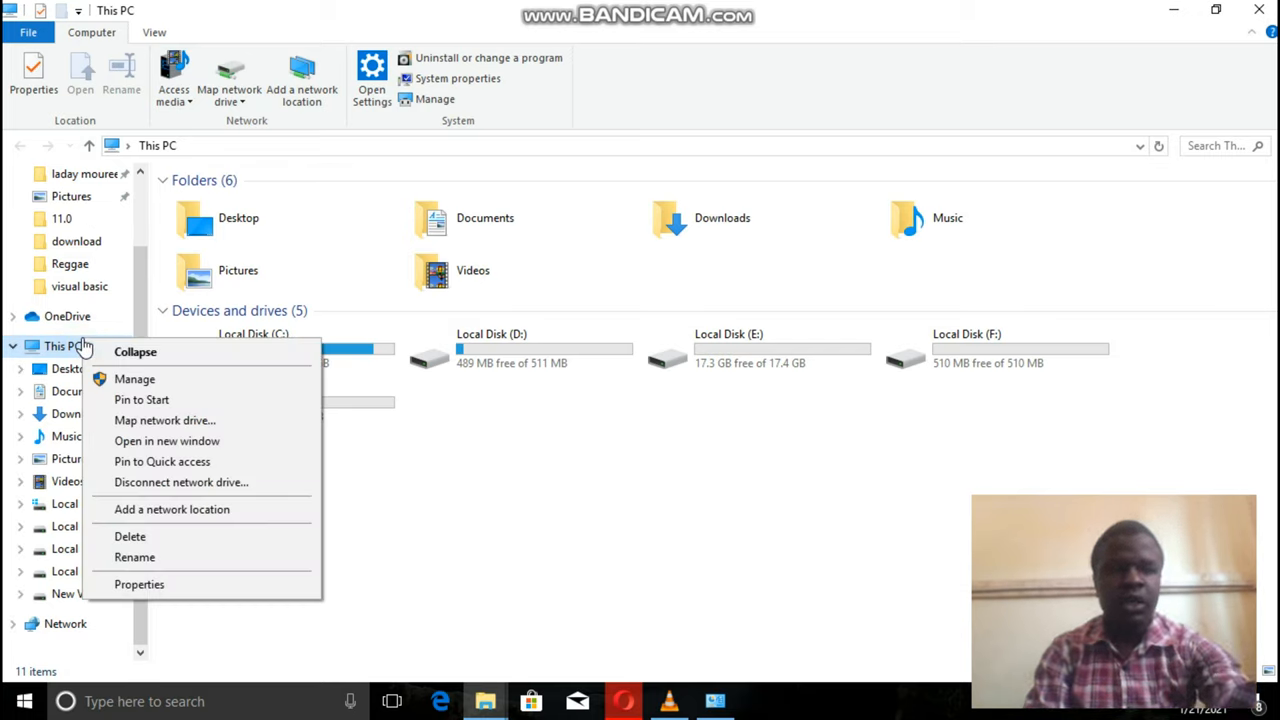
mouse_move(120, 570)
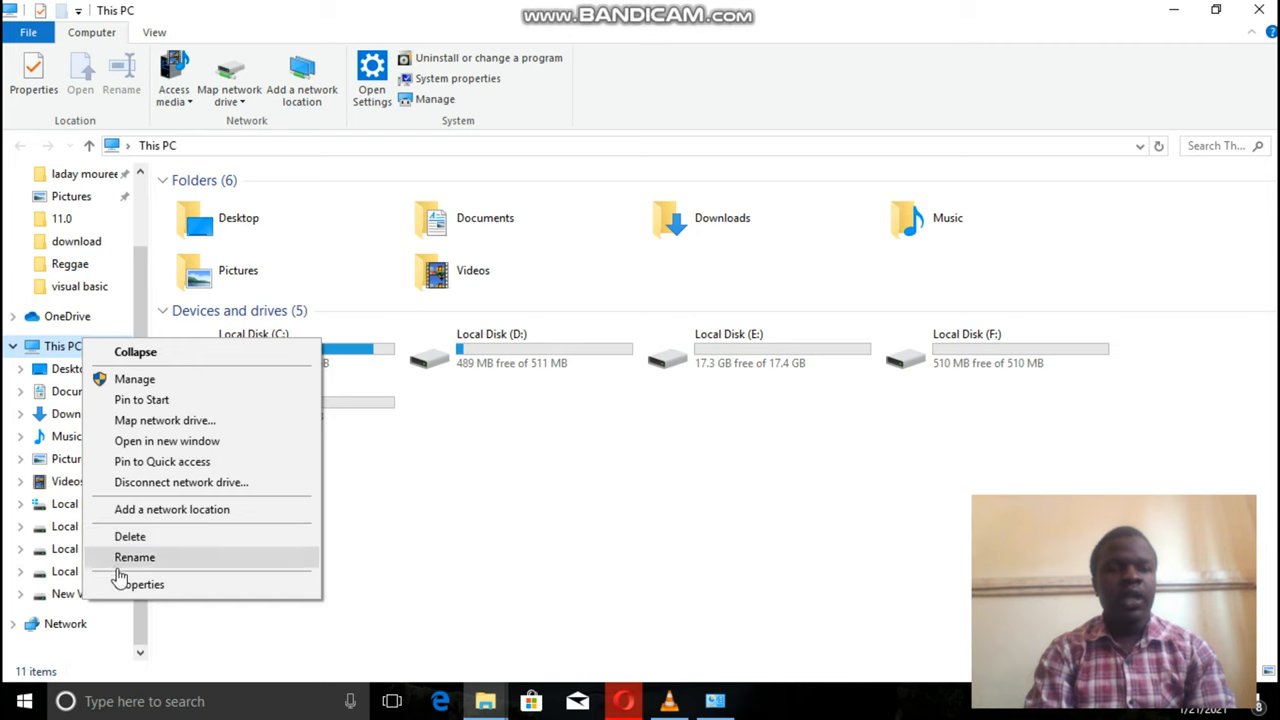
- Choose Properties for This PC, then return to the plain desktop with its shortcuts
click(140, 584)
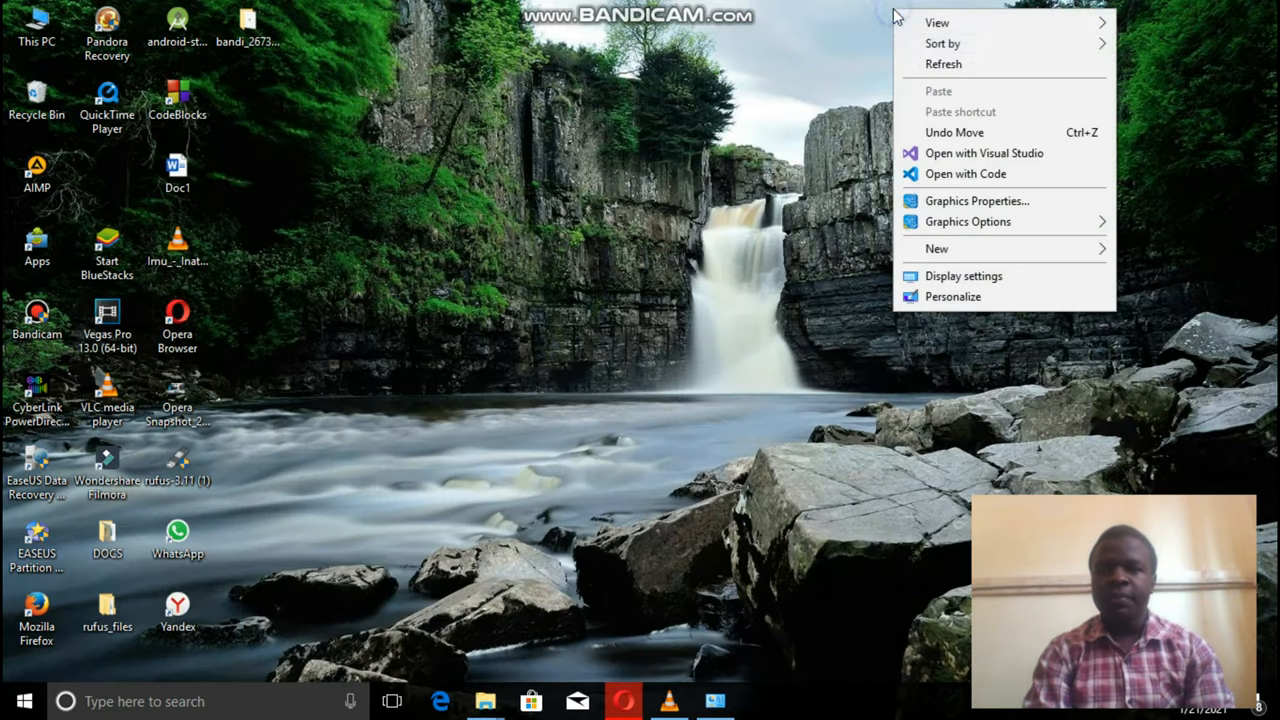
click(920, 60)
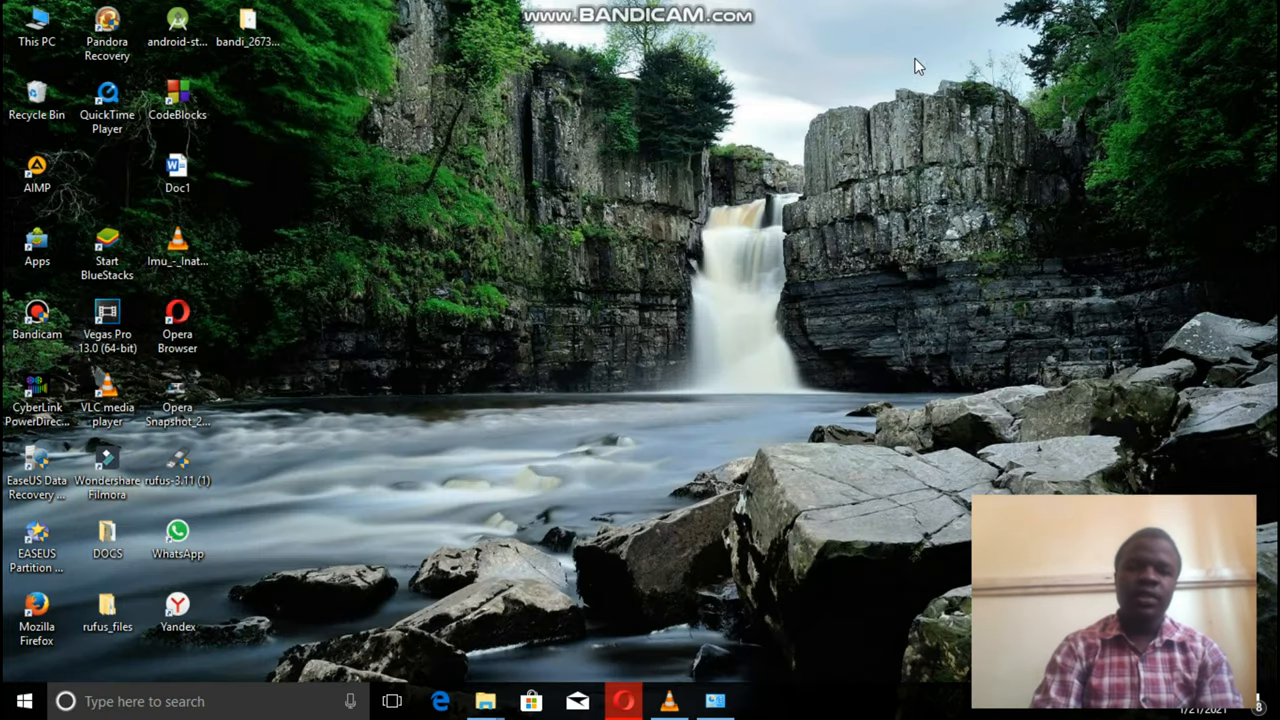